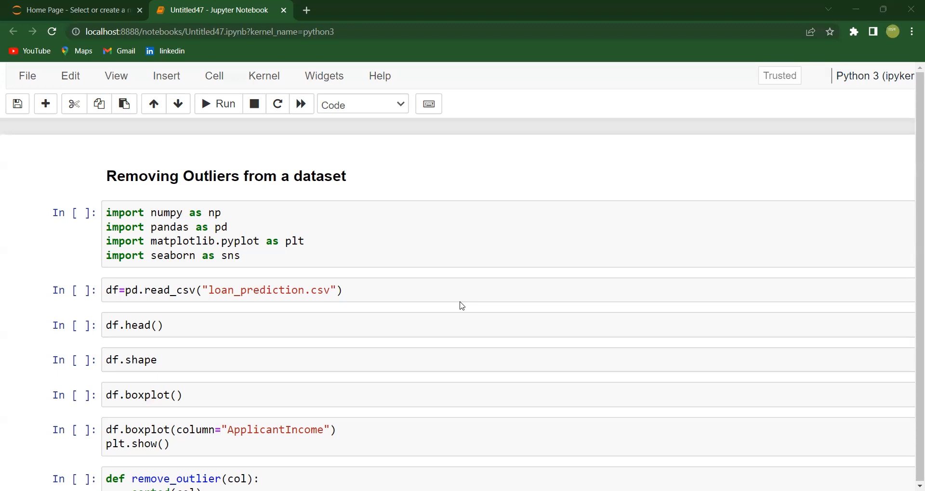
{"action": "mouse_move", "coordinate": [328, 220]}
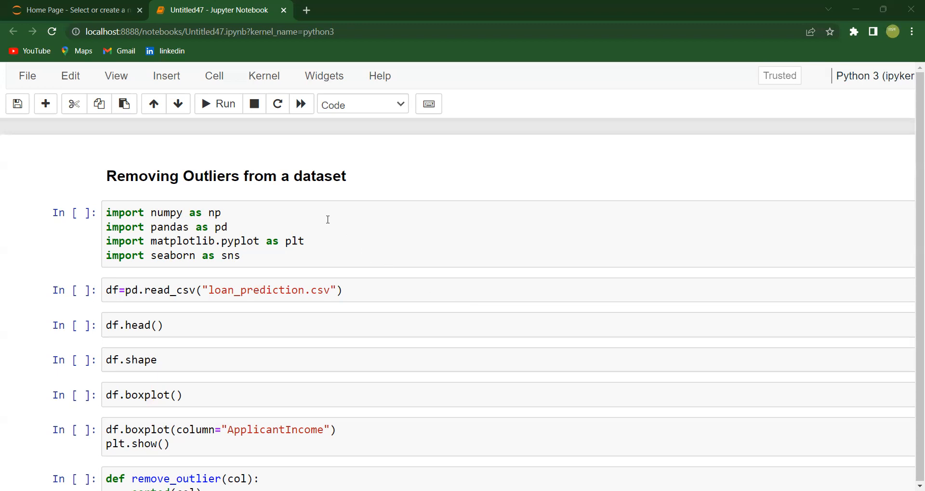
{"action": "mouse_move", "coordinate": [264, 261]}
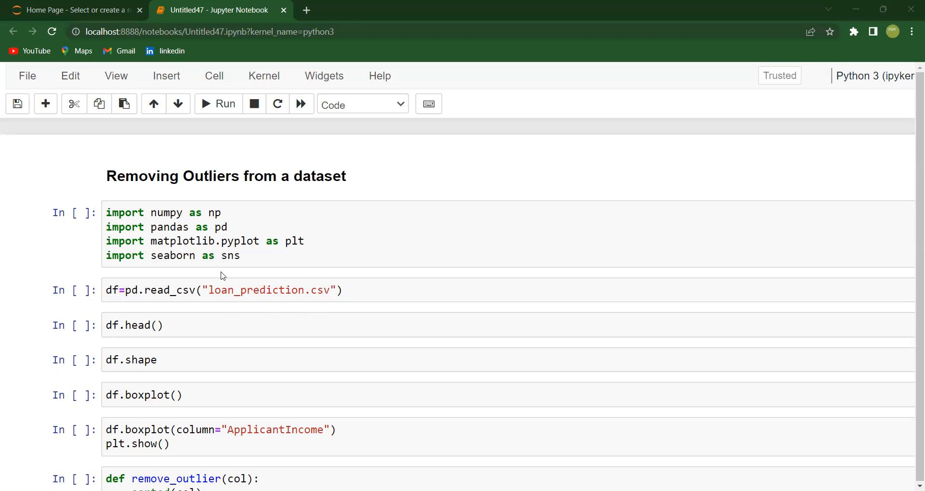
{"action": "mouse_move", "coordinate": [227, 269]}
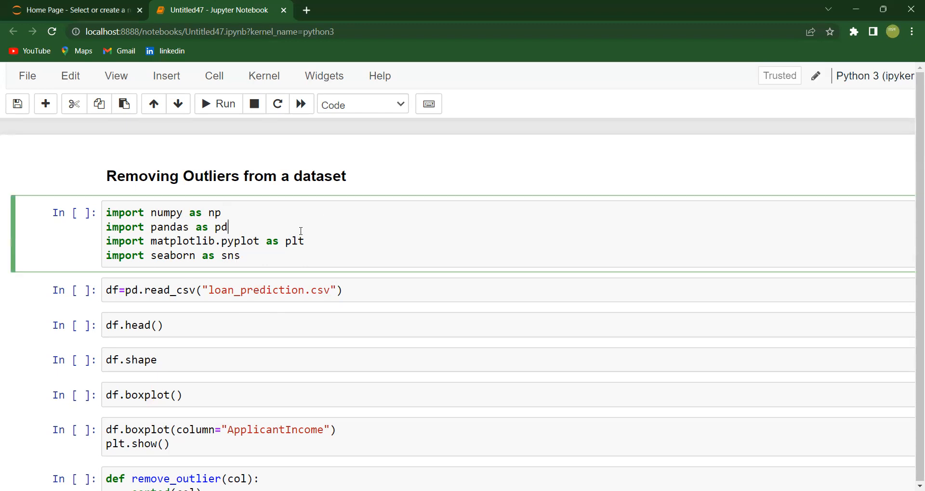
{"action": "mouse_move", "coordinate": [321, 243]}
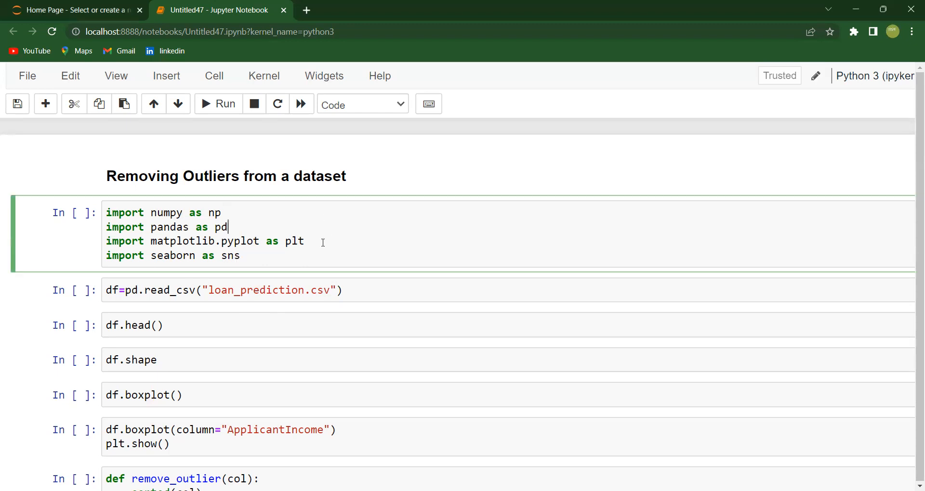
Step: Run the library imports and move on to the cell that reads the loan_prediction CSV
{"action": "key", "text": "shift+enter"}
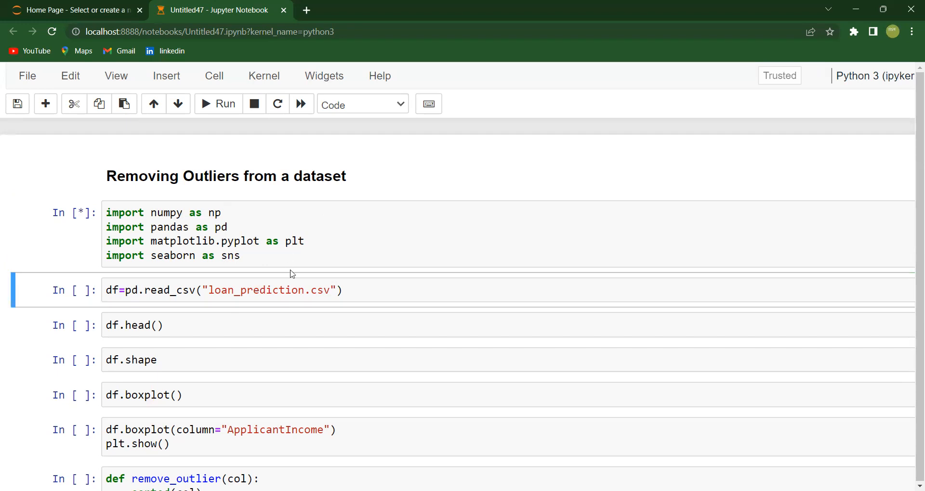
{"action": "scroll", "scroll_direction": "down", "scroll_amount": 3}
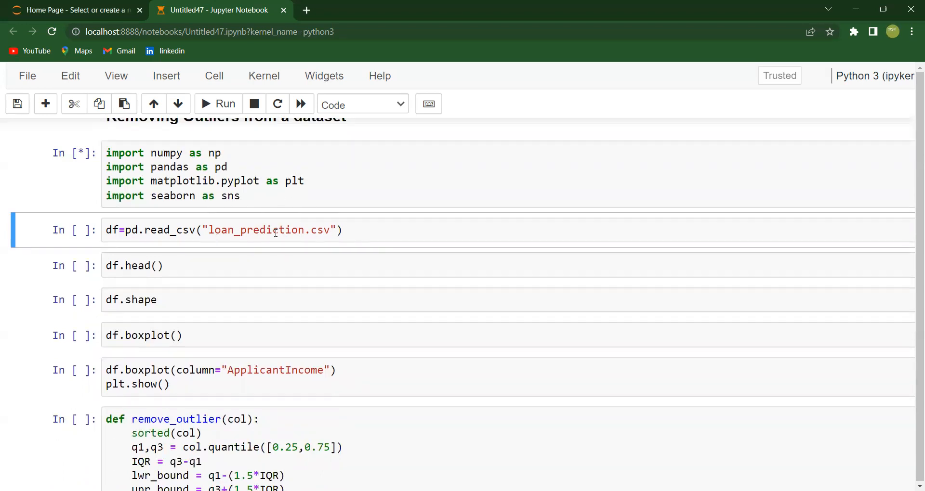
{"action": "left_click", "coordinate": [383, 231]}
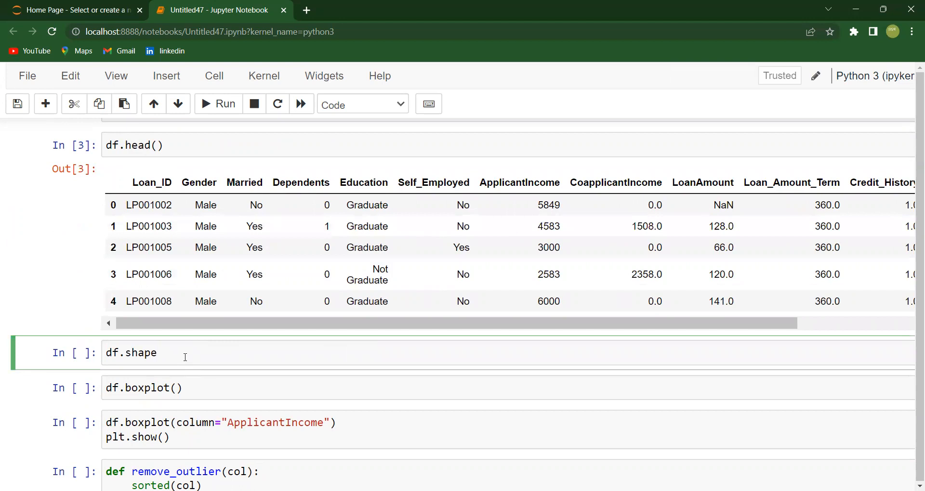
Step: Show df.shape as (614, 13) and the all-column boxplot exposing income outliers
{"action": "left_click", "coordinate": [217, 104]}
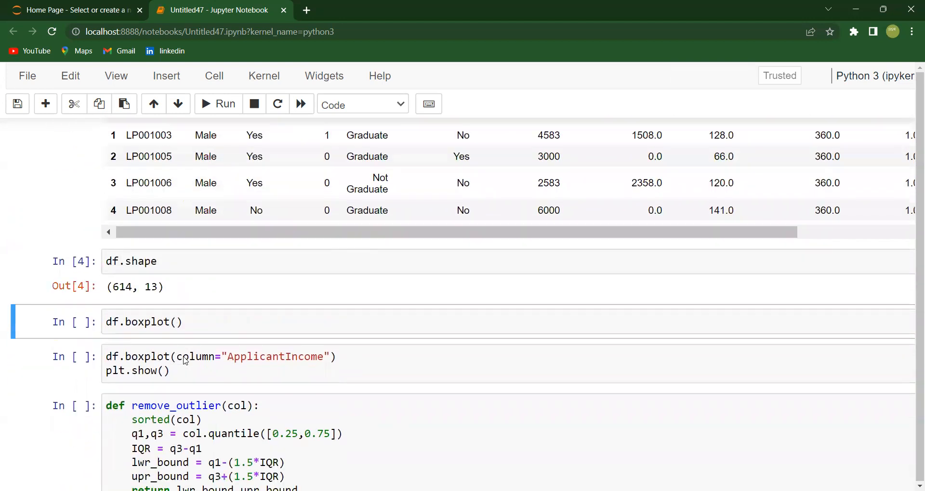
{"action": "scroll", "scroll_direction": "down", "scroll_amount": 3}
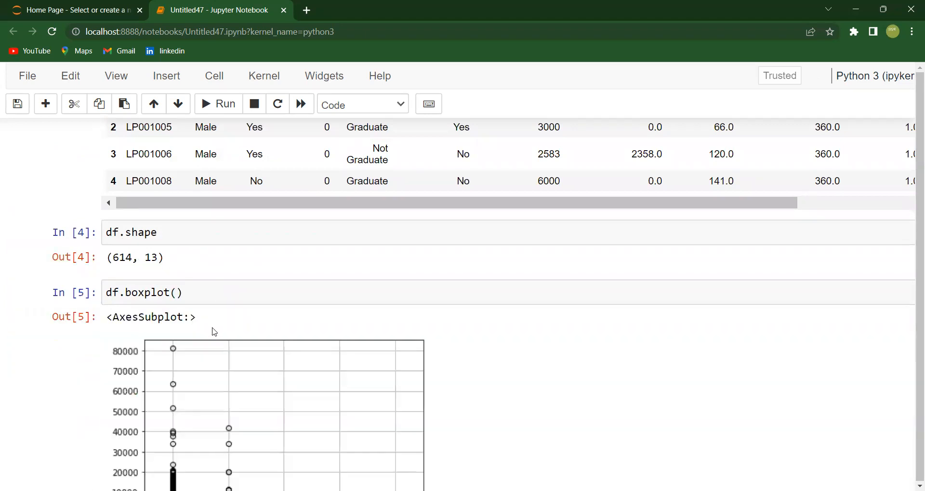
{"action": "scroll", "scroll_direction": "down", "scroll_amount": 3}
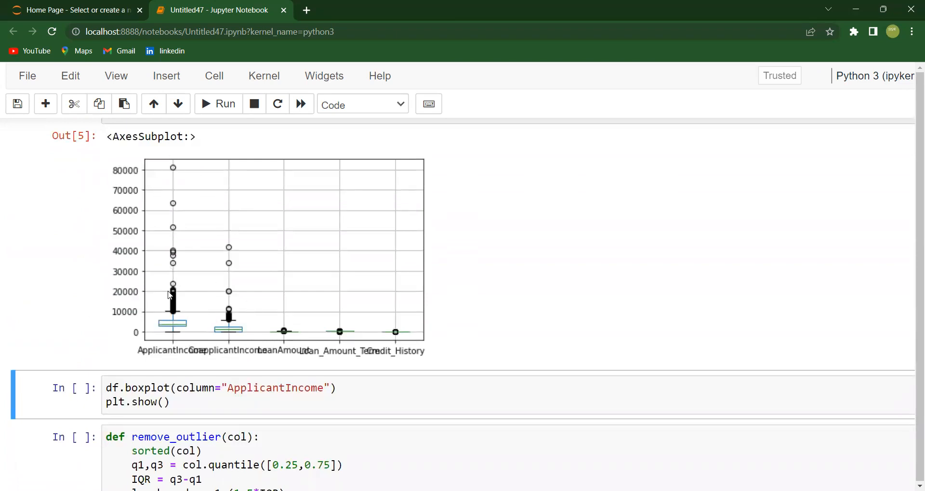
{"action": "mouse_move", "coordinate": [235, 306]}
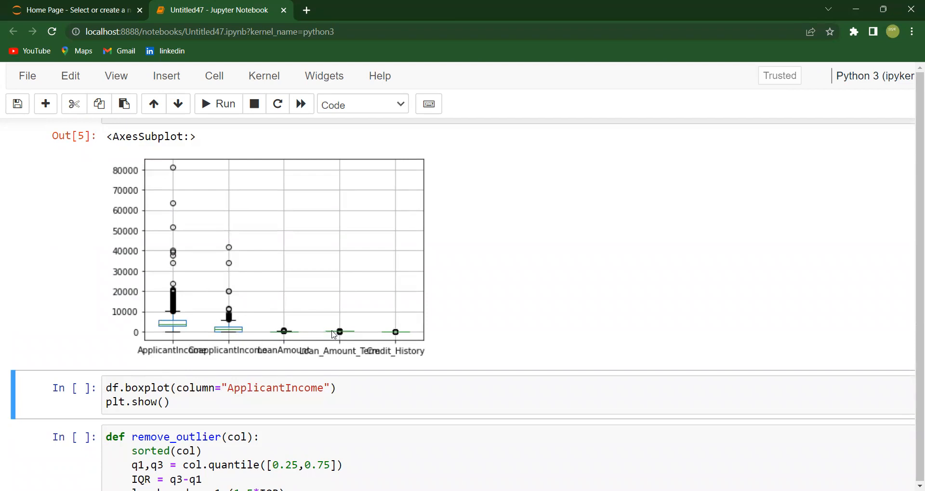
{"action": "scroll", "scroll_direction": "down", "scroll_amount": 3}
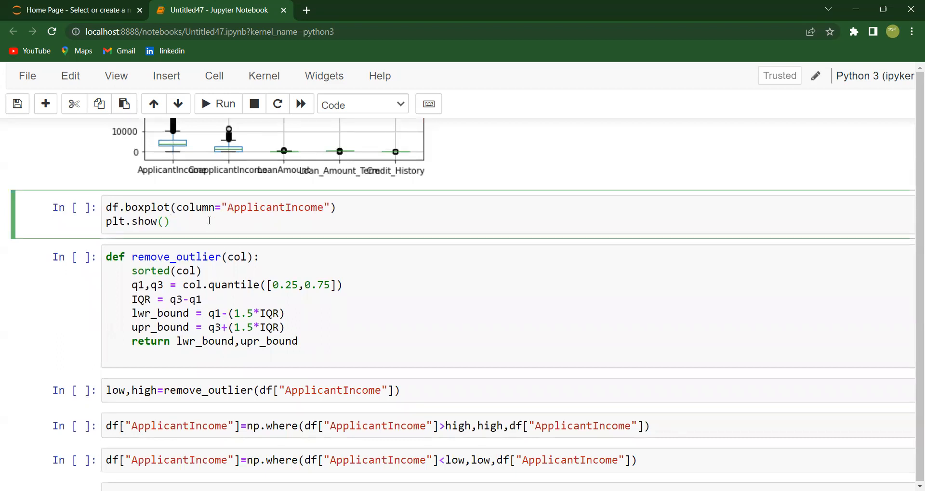
Step: Draw the boxplot of ApplicantIncome alone and view its high outlier points
{"action": "left_click", "coordinate": [217, 104]}
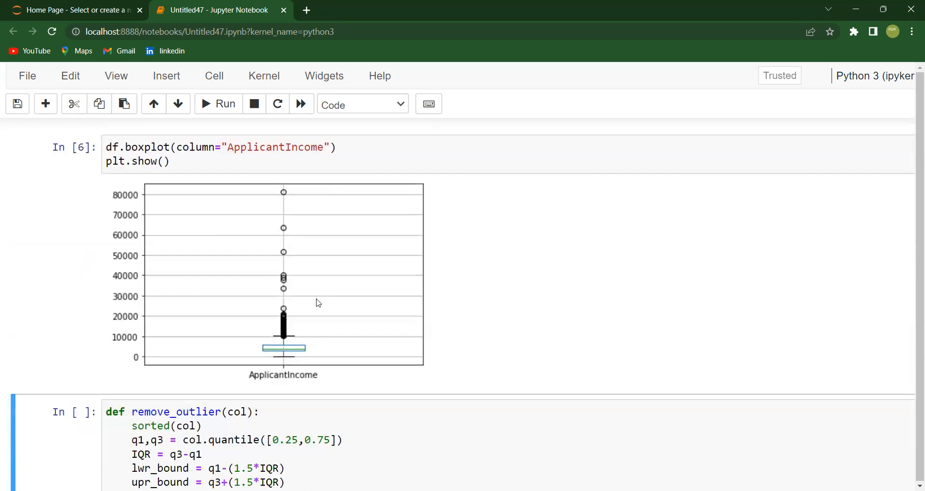
{"action": "scroll", "scroll_direction": "down", "scroll_amount": 3}
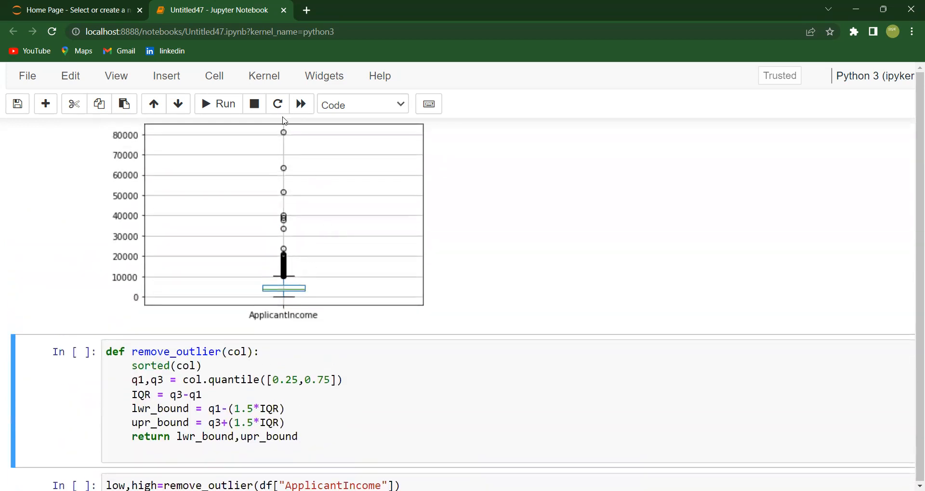
{"action": "mouse_move", "coordinate": [284, 263]}
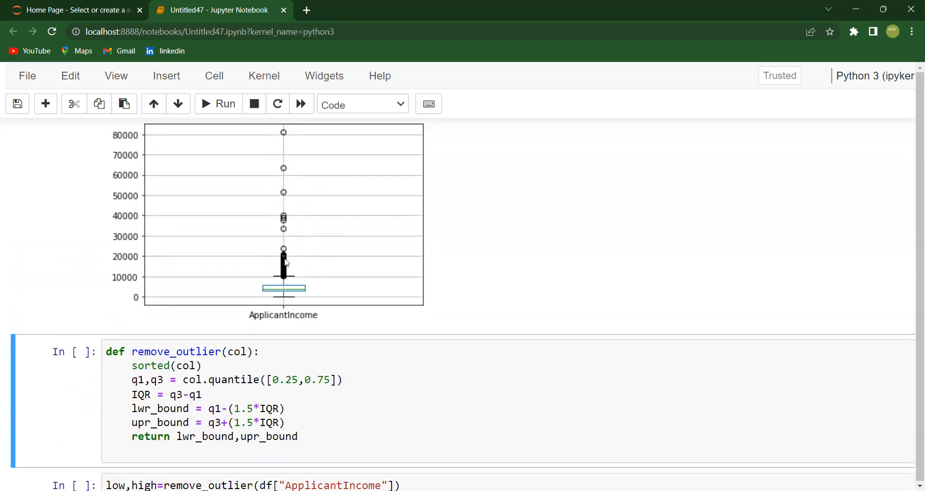
{"action": "mouse_move", "coordinate": [276, 302]}
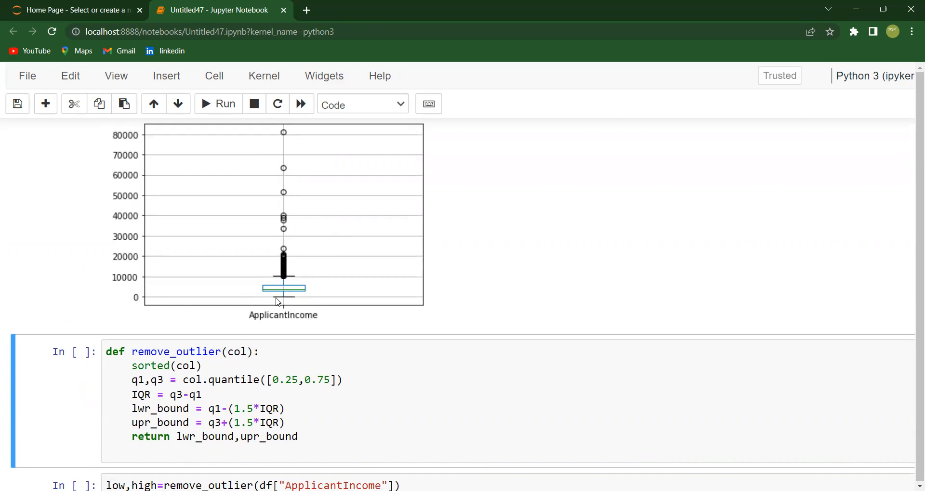
{"action": "mouse_move", "coordinate": [278, 280]}
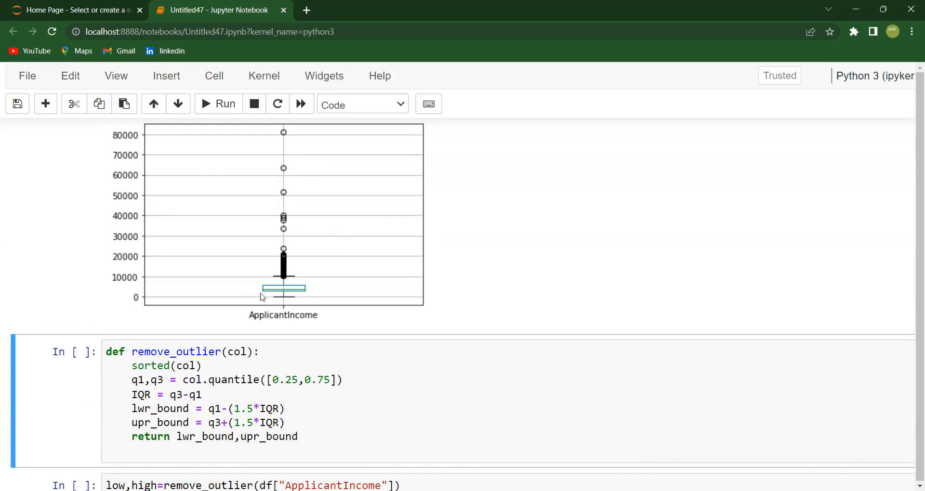
{"action": "mouse_move", "coordinate": [266, 293]}
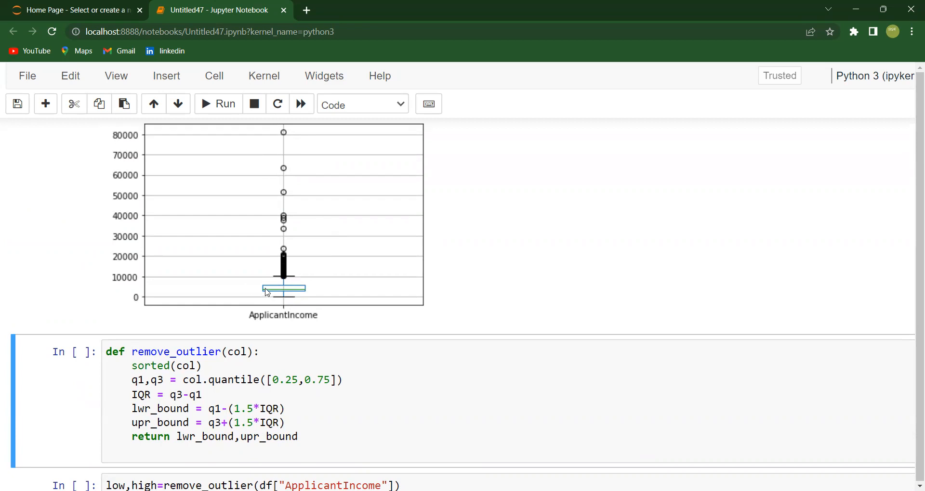
{"action": "mouse_move", "coordinate": [267, 295]}
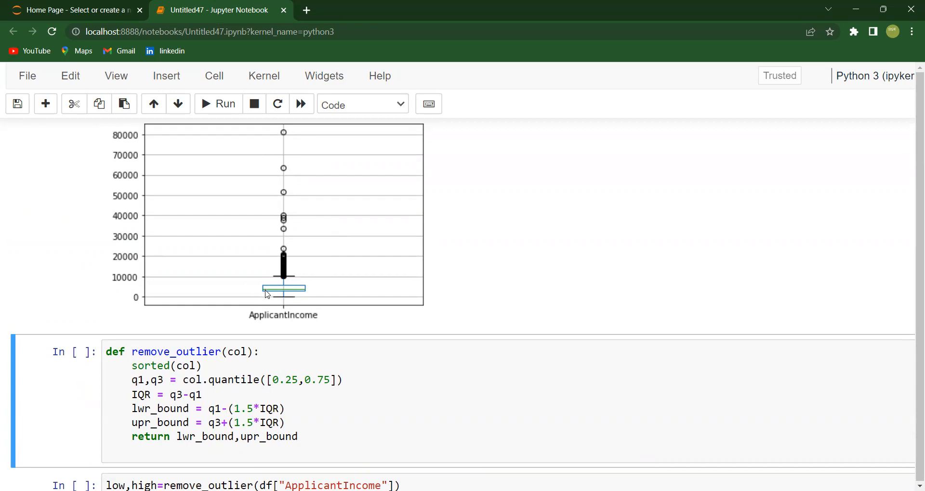
{"action": "mouse_move", "coordinate": [268, 290]}
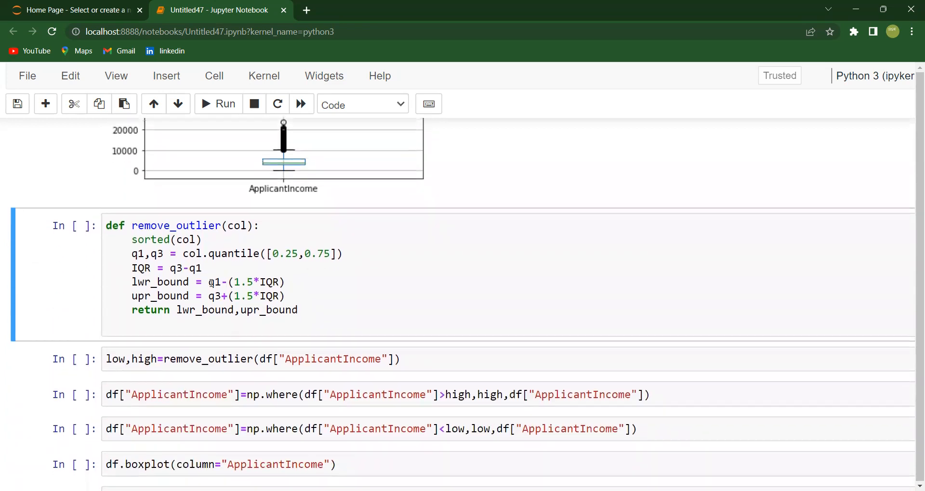
Step: Highlight the sorted call and quartile lines of remove_outlier while explaining, then execute it
{"action": "scroll", "scroll_direction": "down", "scroll_amount": 3}
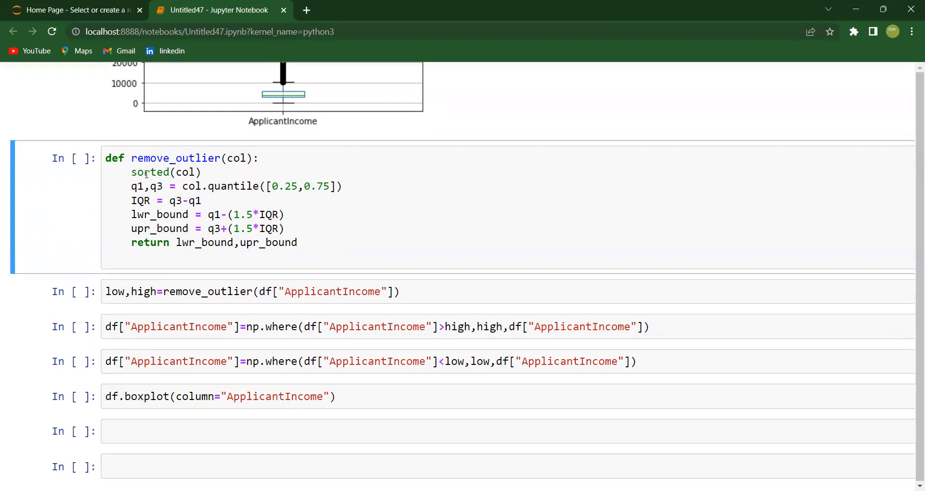
{"action": "double_click", "coordinate": [150, 171]}
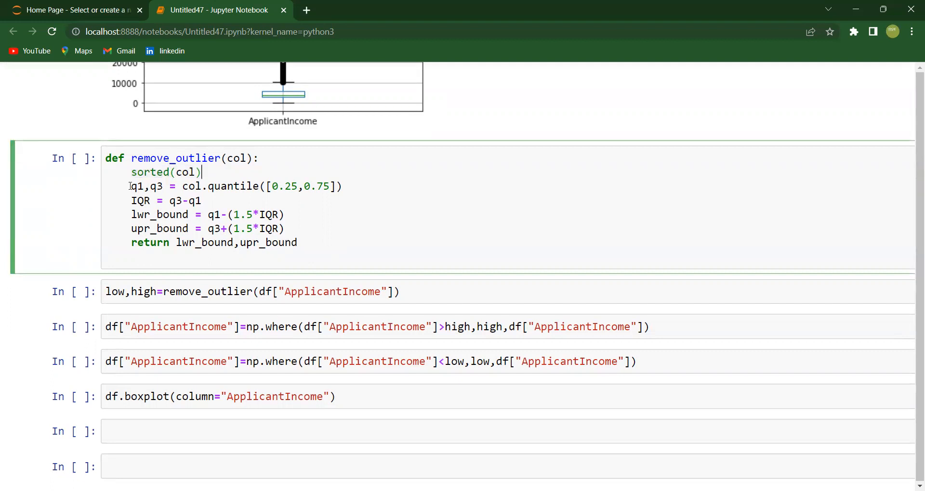
{"action": "triple_click", "coordinate": [235, 186]}
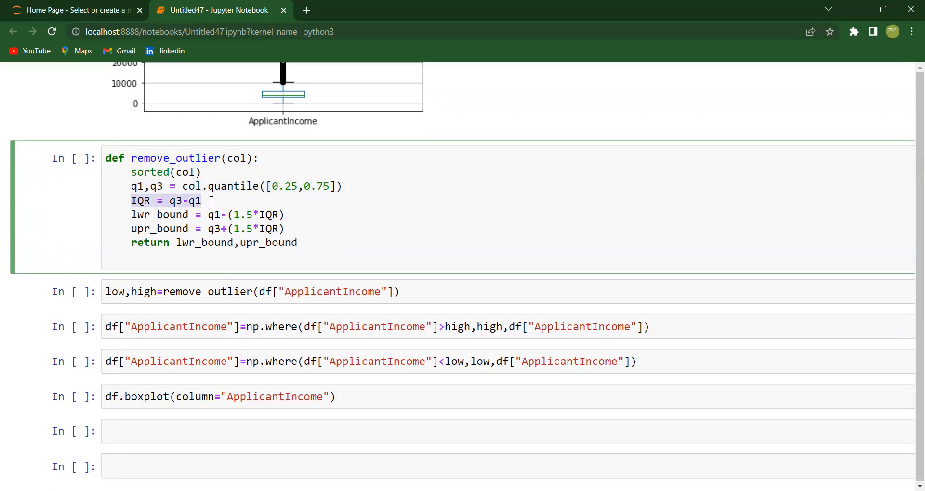
{"action": "left_click", "coordinate": [202, 201]}
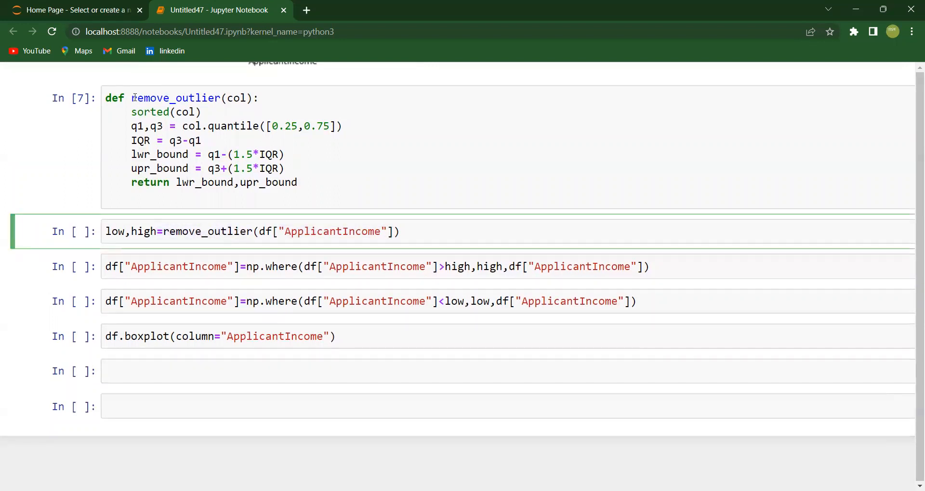
{"action": "double_click", "coordinate": [174, 98]}
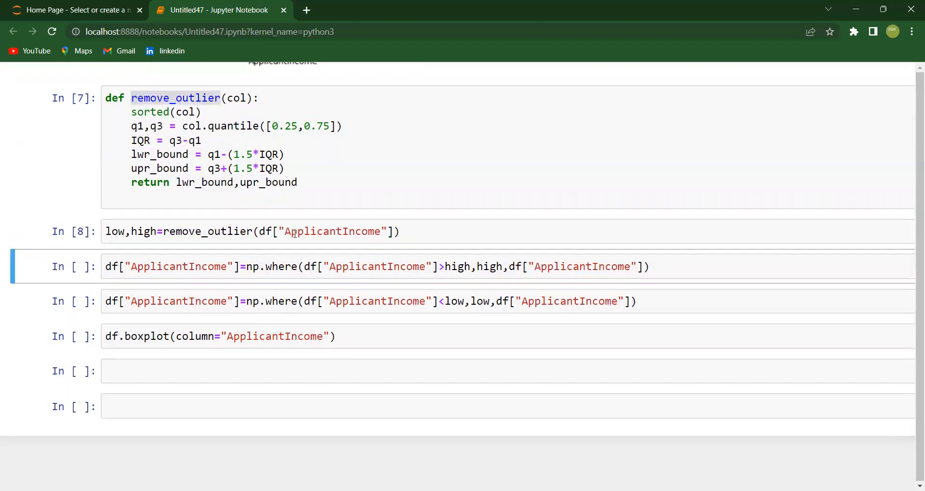
{"action": "mouse_move", "coordinate": [501, 289]}
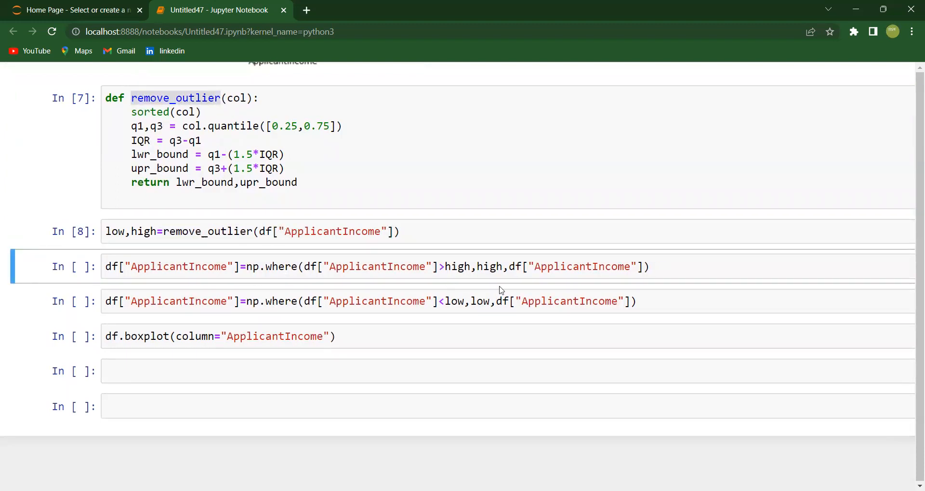
{"action": "double_click", "coordinate": [457, 267]}
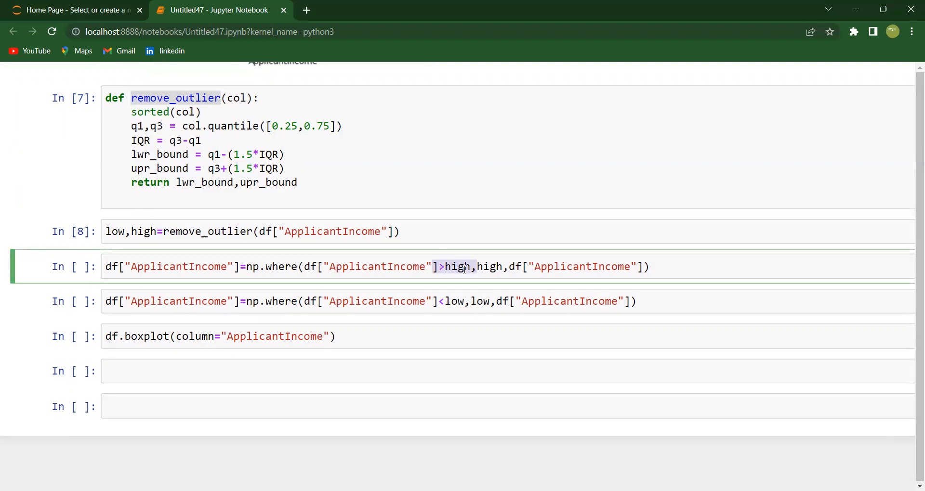
{"action": "left_click", "coordinate": [454, 302]}
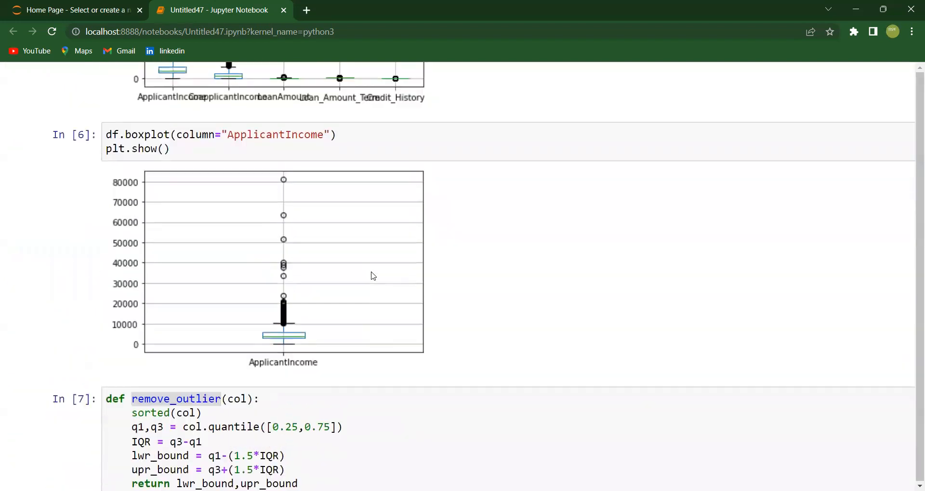
{"action": "scroll", "scroll_direction": "down", "scroll_amount": 3}
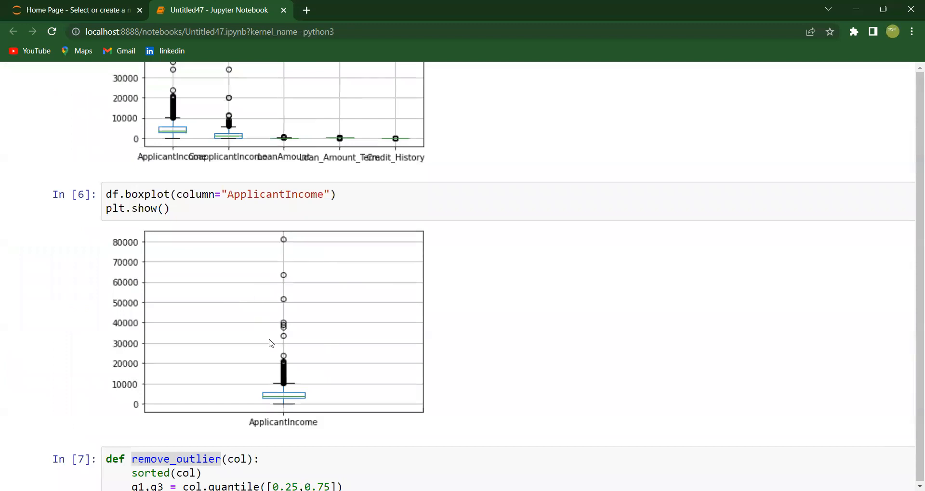
{"action": "scroll", "scroll_direction": "down", "scroll_amount": 3}
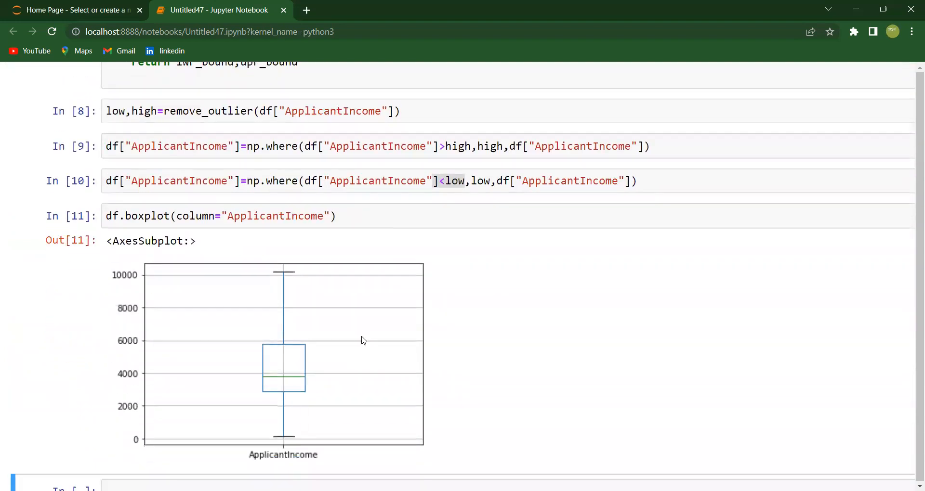
{"action": "mouse_move", "coordinate": [272, 368]}
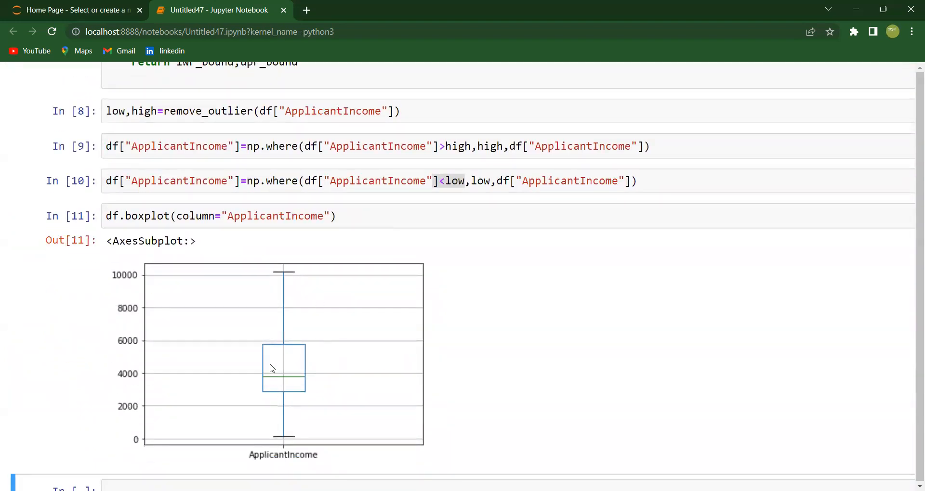
{"action": "mouse_move", "coordinate": [249, 330]}
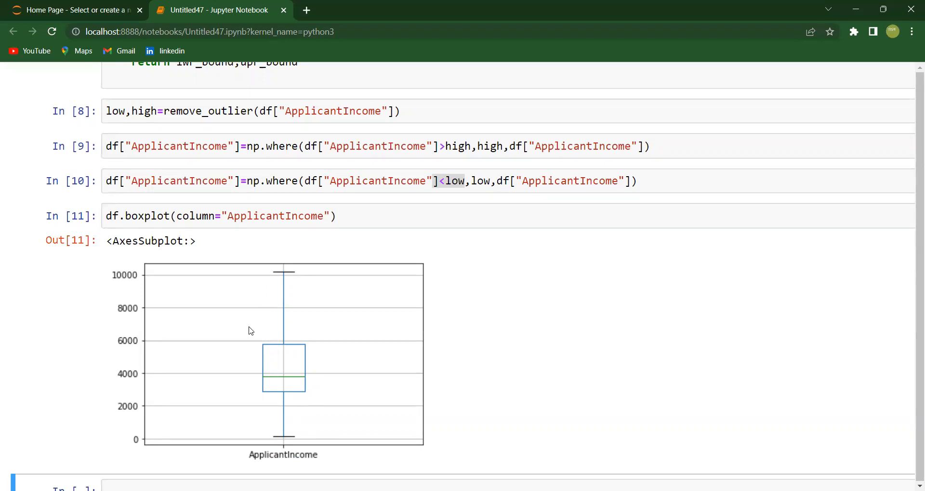
{"action": "scroll", "scroll_direction": "down", "scroll_amount": 3}
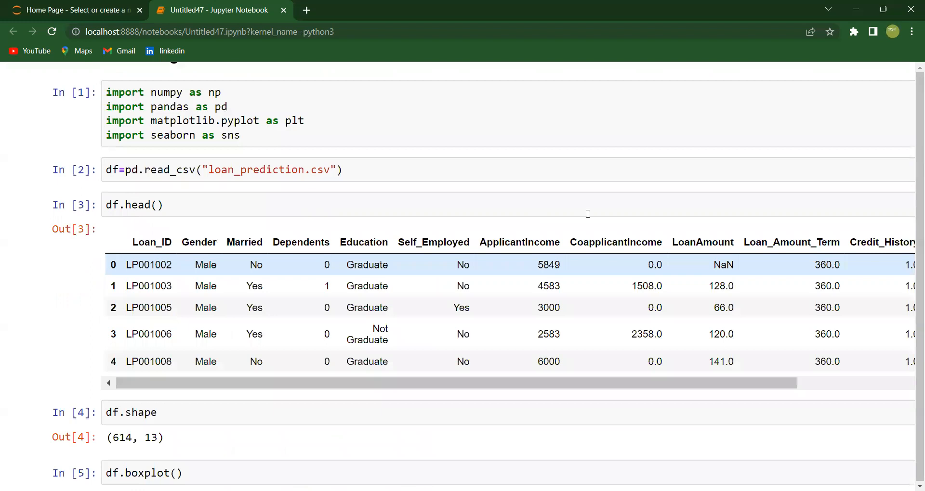
Step: Change the boxplot column from ApplicantIncome to CoapplicantIncome to plot its outliers
{"action": "double_click", "coordinate": [615, 243]}
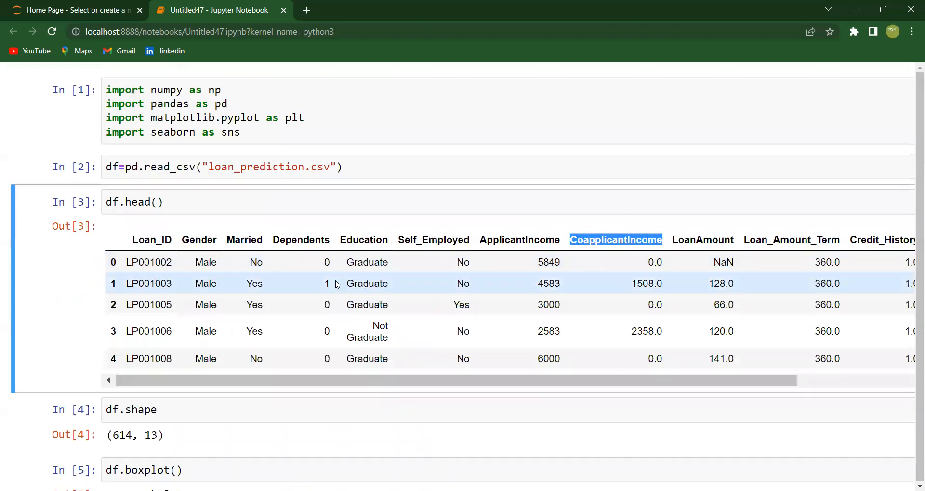
{"action": "scroll", "scroll_direction": "down", "scroll_amount": 3}
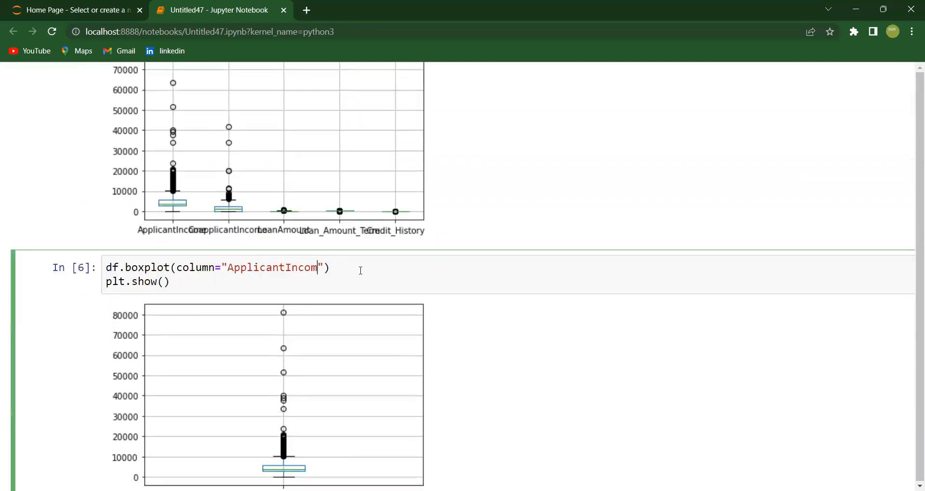
{"action": "key", "text": "Backspace"}
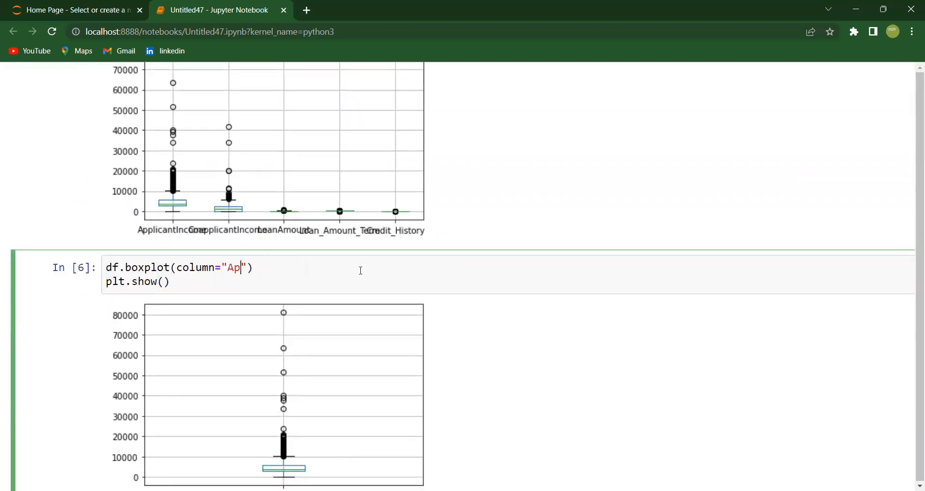
{"action": "type", "text": "CoapplicantIncome"}
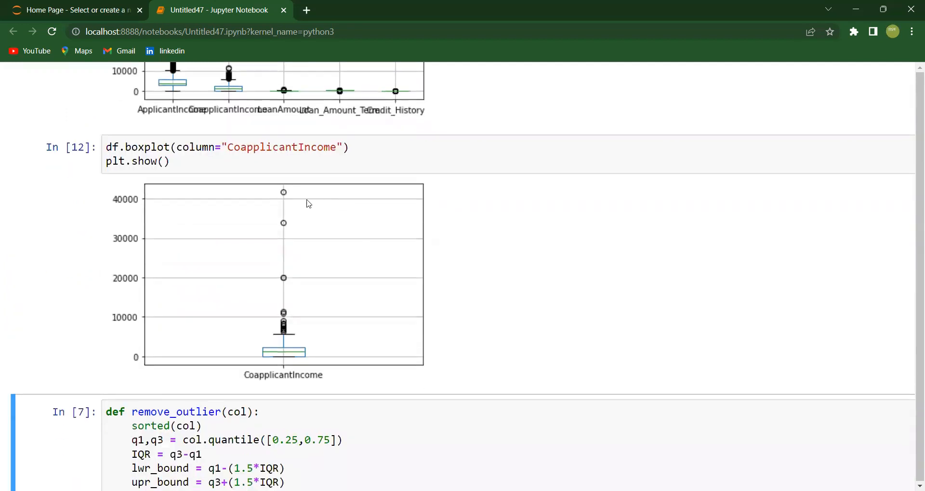
{"action": "mouse_move", "coordinate": [285, 335]}
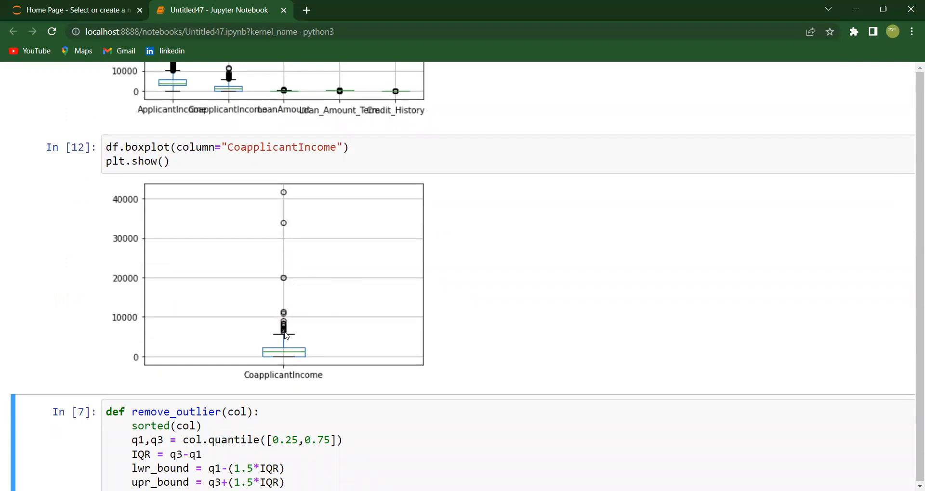
{"action": "mouse_move", "coordinate": [269, 218]}
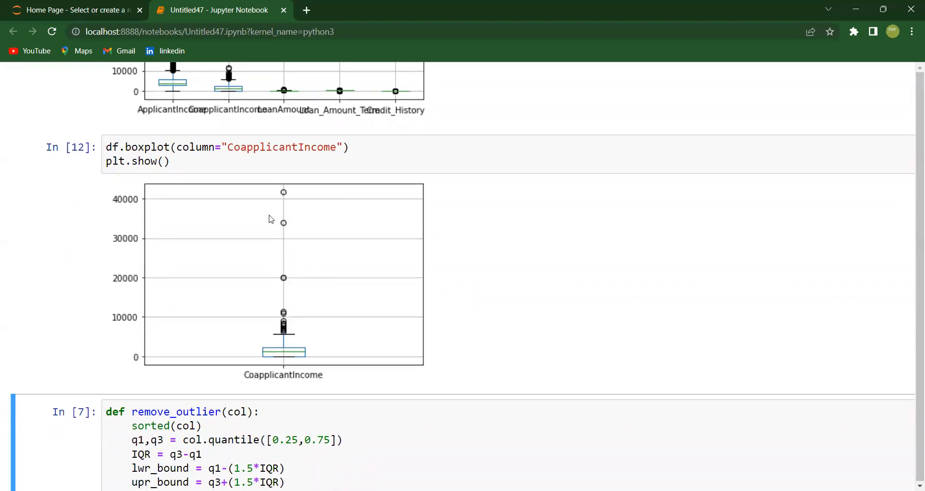
Step: Switch the upper- and lower-cap np.where conditions to CoapplicantIncome and run the capping cell
{"action": "scroll", "scroll_direction": "down", "scroll_amount": 3}
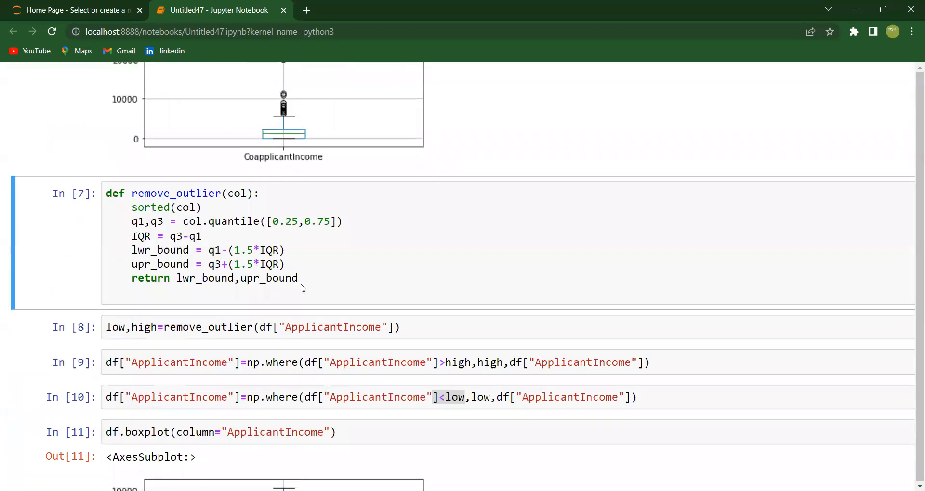
{"action": "scroll", "scroll_direction": "down", "scroll_amount": 3}
{"action": "type", "text": "Coa"}
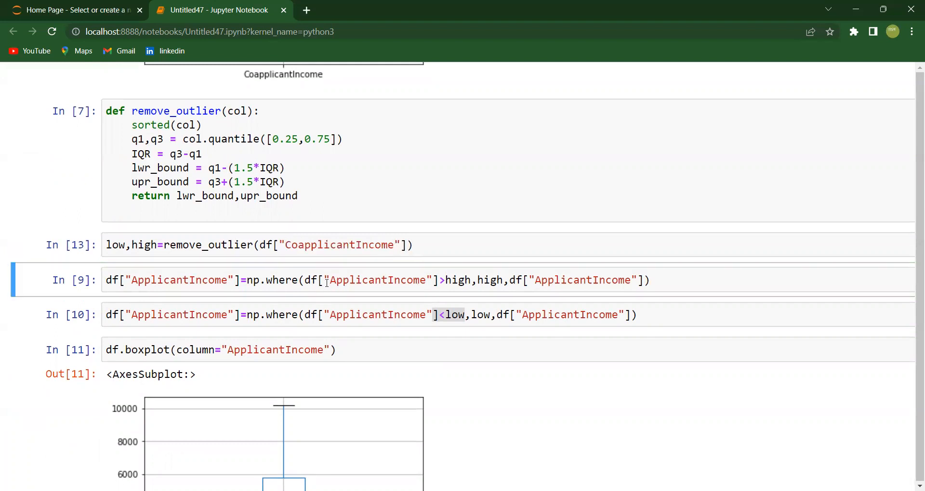
{"action": "double_click", "coordinate": [378, 280]}
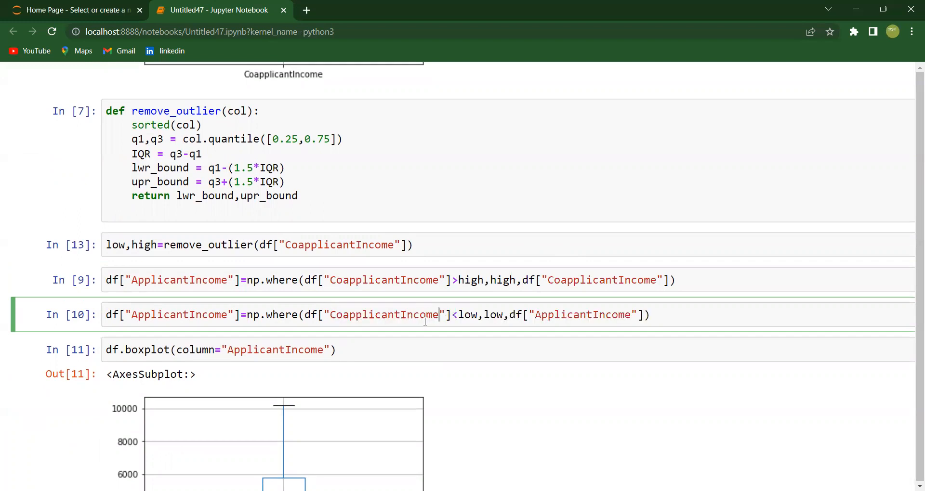
{"action": "double_click", "coordinate": [582, 314]}
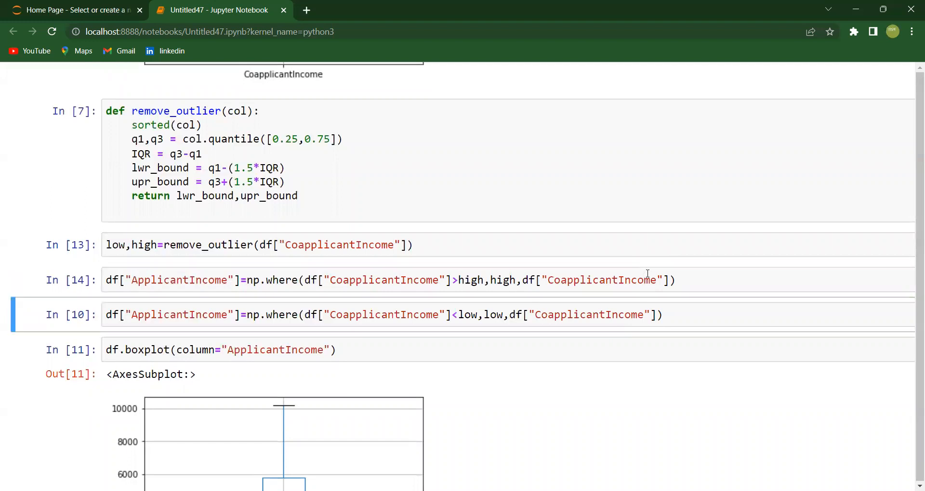
{"action": "key", "text": "shift+enter"}
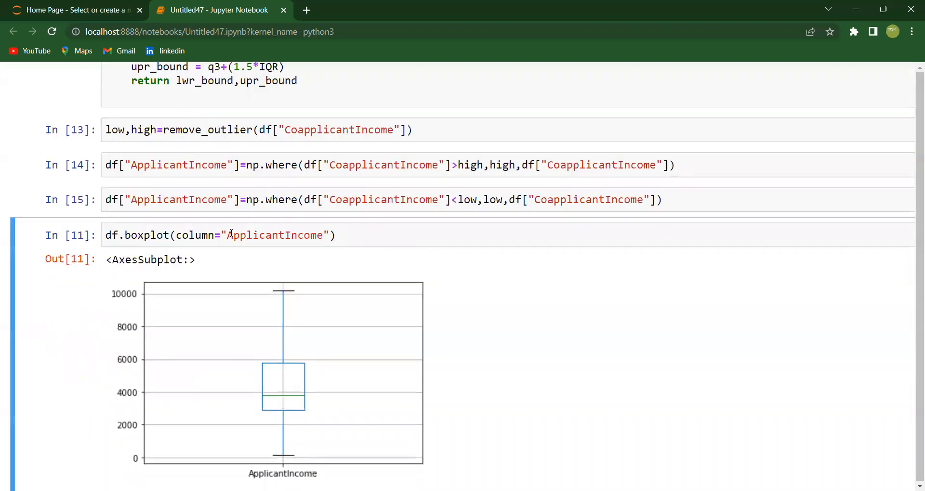
Step: Point the final boxplot cell at CoapplicantIncome for redrawing
{"action": "double_click", "coordinate": [274, 235]}
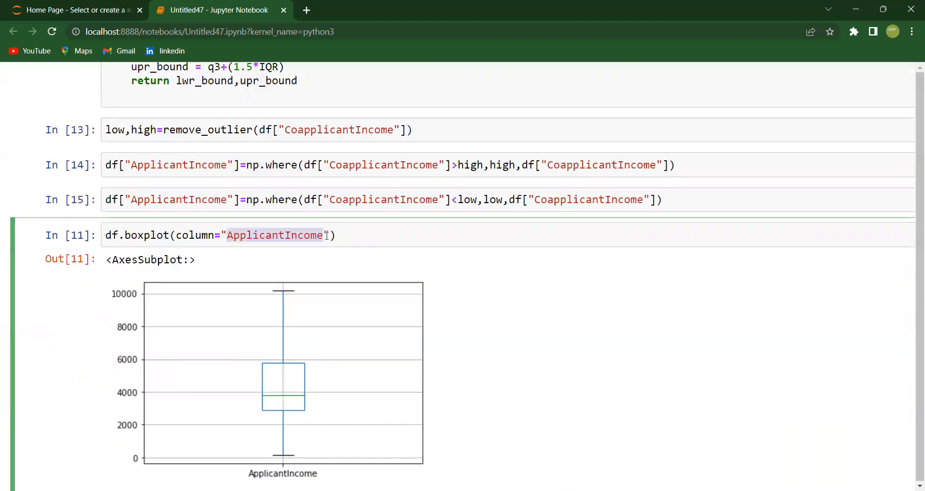
{"action": "type", "text": "CoapplicantIncome"}
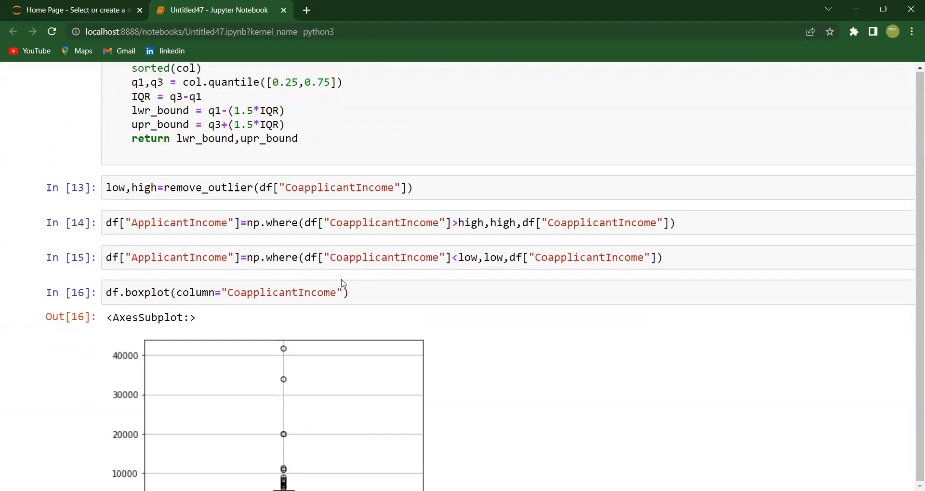
Step: Rerun the CoapplicantIncome bounds, capping and boxplot cells, which still show outliers above 40000
{"action": "left_click", "coordinate": [341, 188]}
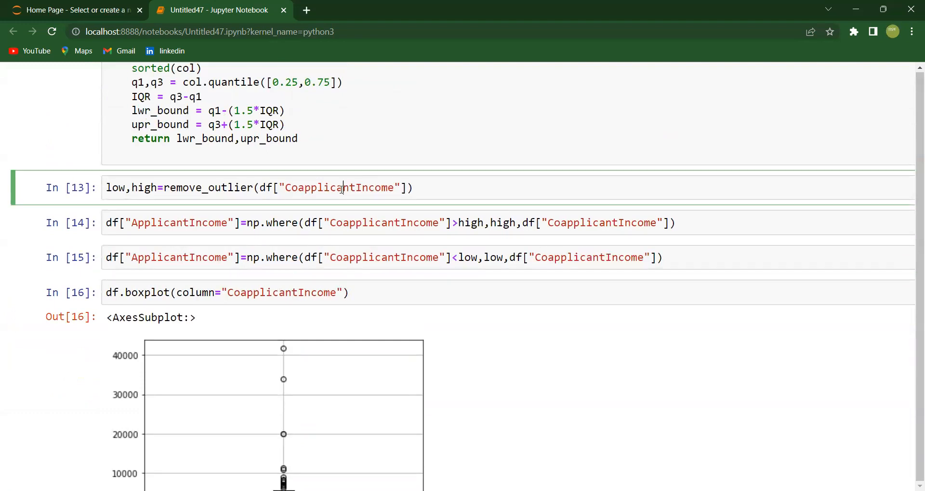
{"action": "scroll", "scroll_direction": "down", "scroll_amount": 3}
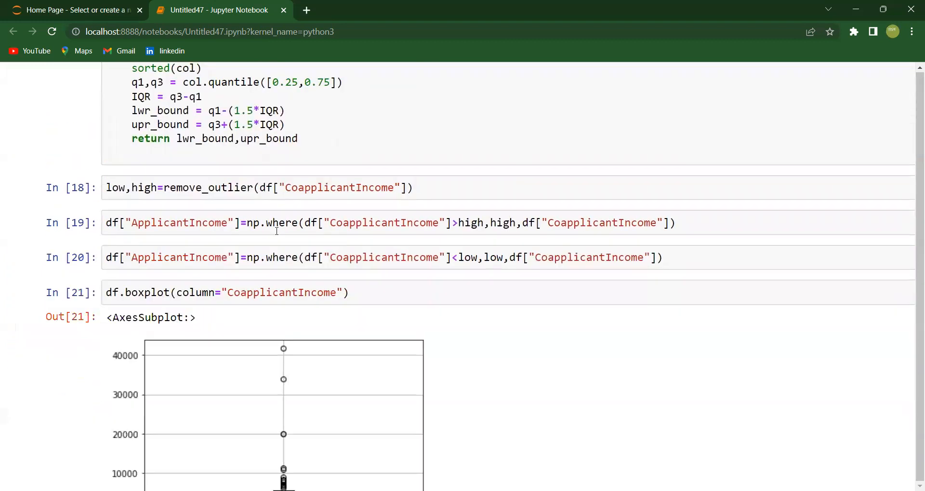
{"action": "scroll", "scroll_direction": "down", "scroll_amount": 3}
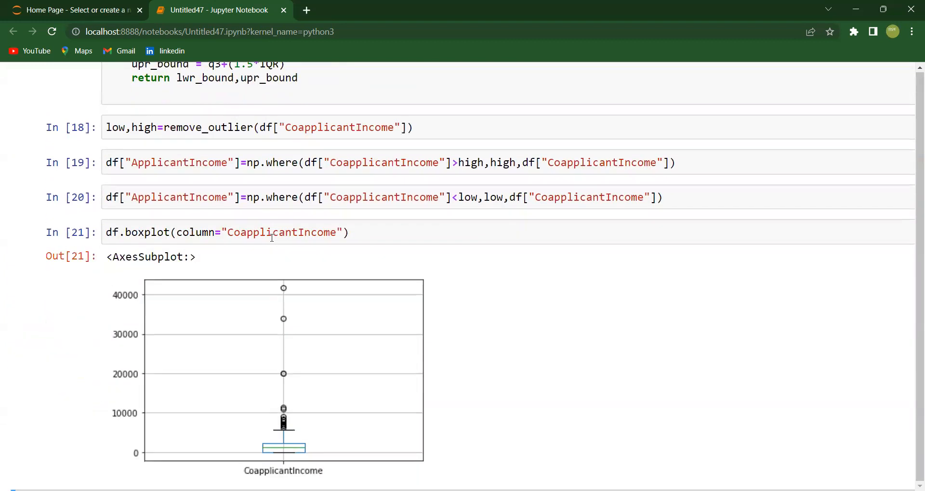
{"action": "scroll", "scroll_direction": "up", "scroll_amount": 3}
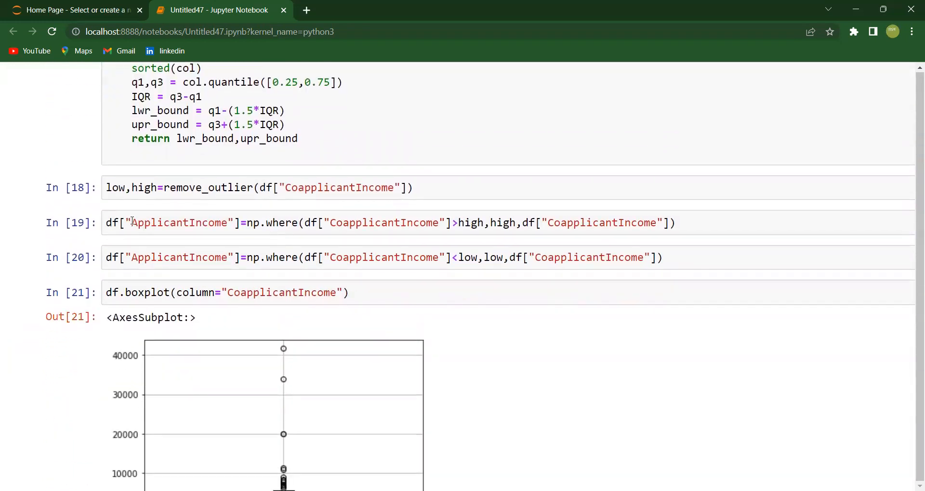
Step: Assign the capped values to df["CoapplicantIncome"] and rerun, giving a boxplot topping near 6000
{"action": "double_click", "coordinate": [177, 222]}
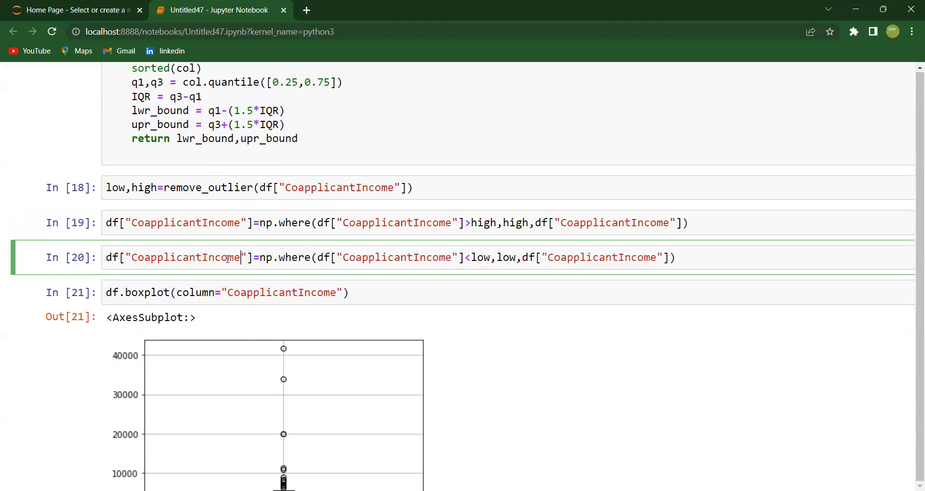
{"action": "left_click", "coordinate": [348, 222]}
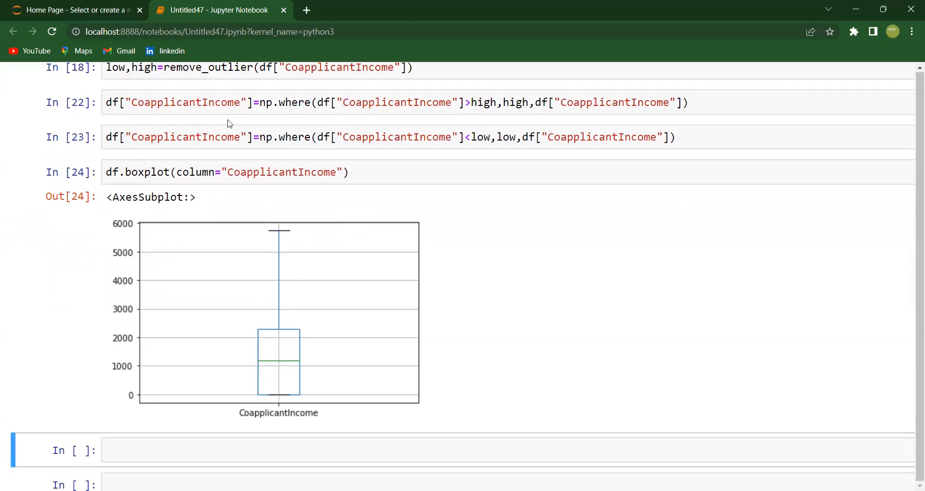
{"action": "mouse_move", "coordinate": [247, 122]}
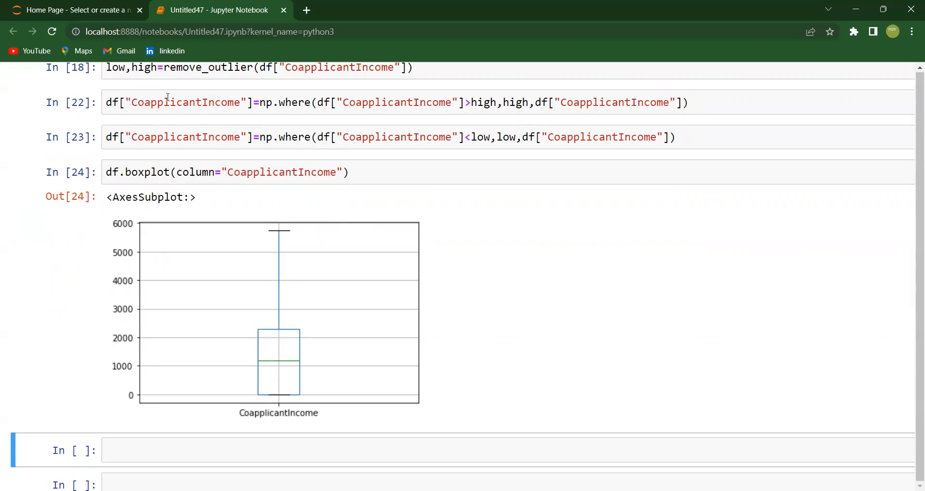
{"action": "mouse_move", "coordinate": [394, 146]}
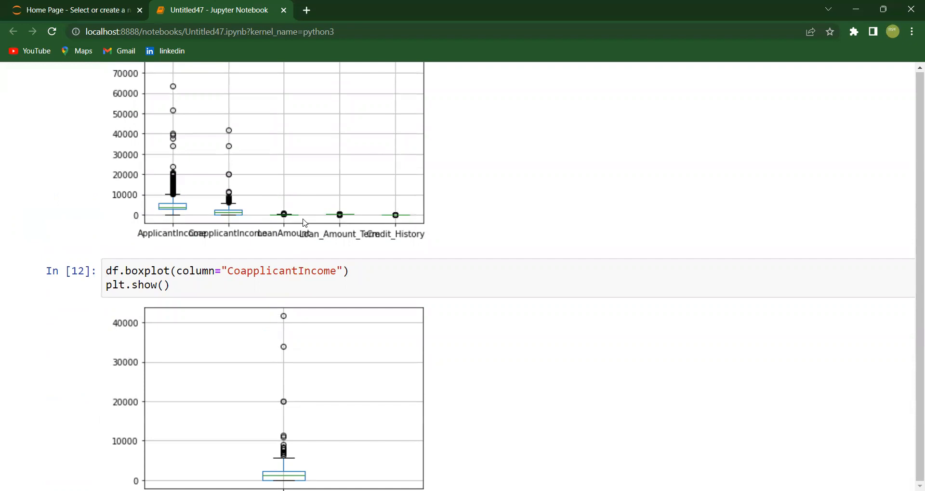
{"action": "scroll", "scroll_direction": "down", "scroll_amount": 3}
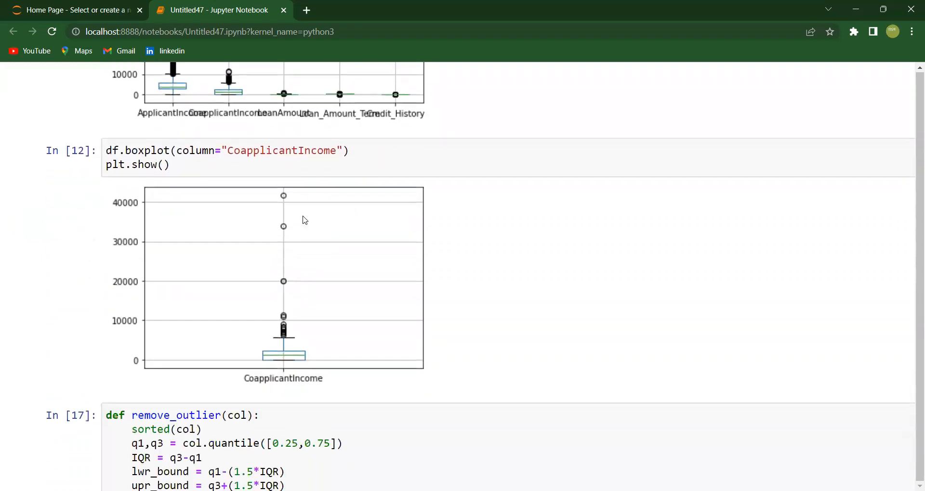